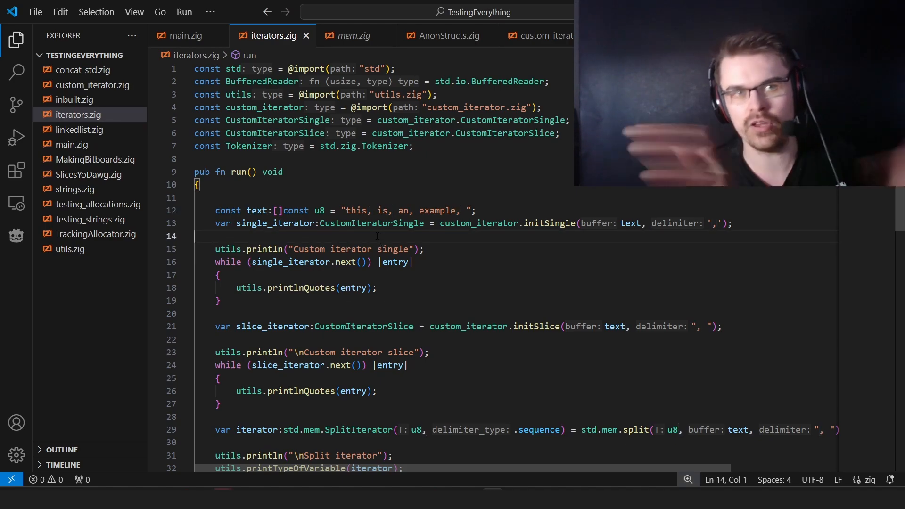
mouse_move(476, 253)
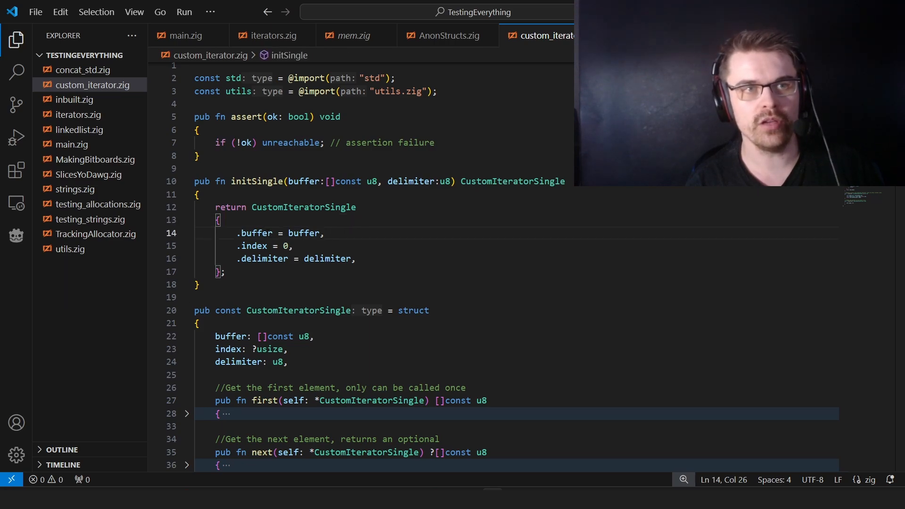
mouse_move(259, 239)
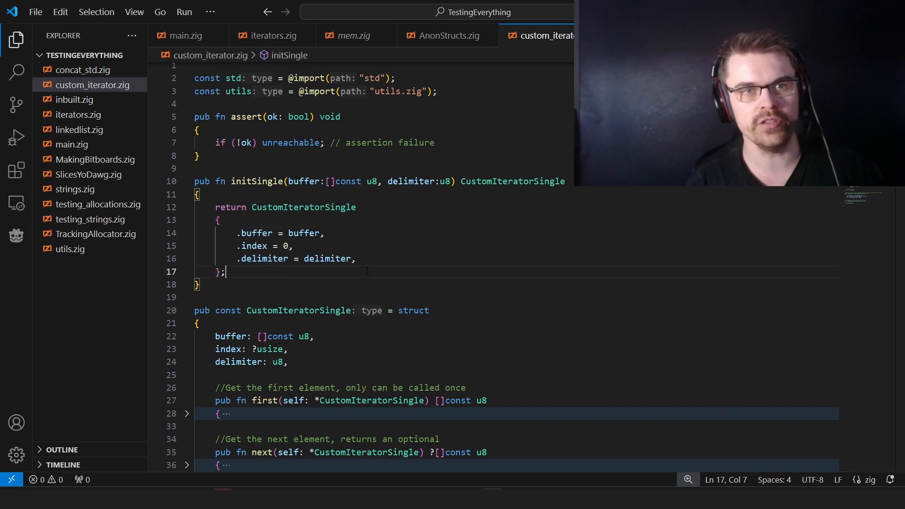
- Switch to the iterators.zig tab showing the single iterator's next loop
left_click(271, 36)
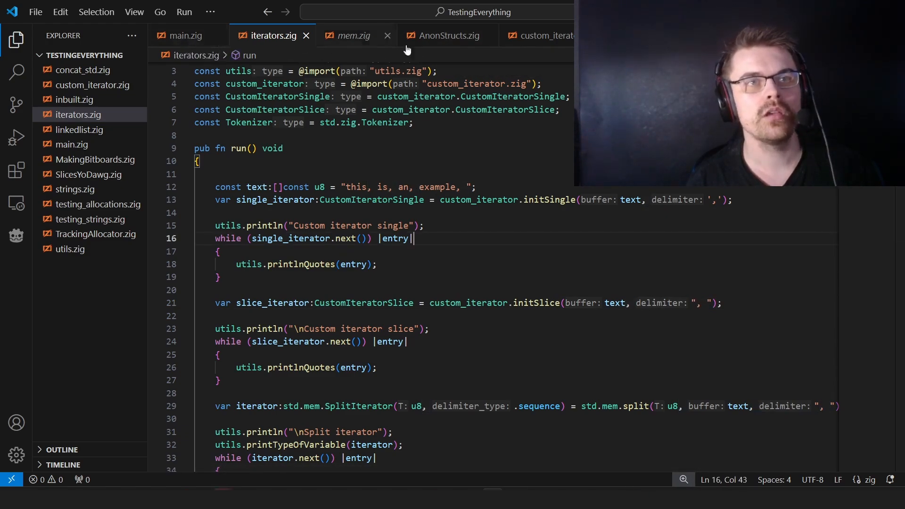
mouse_move(540, 35)
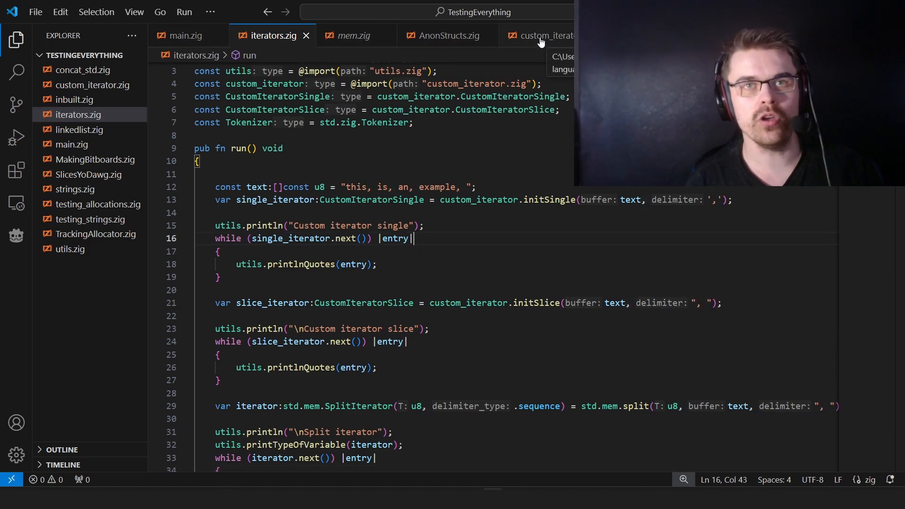
left_click(541, 35)
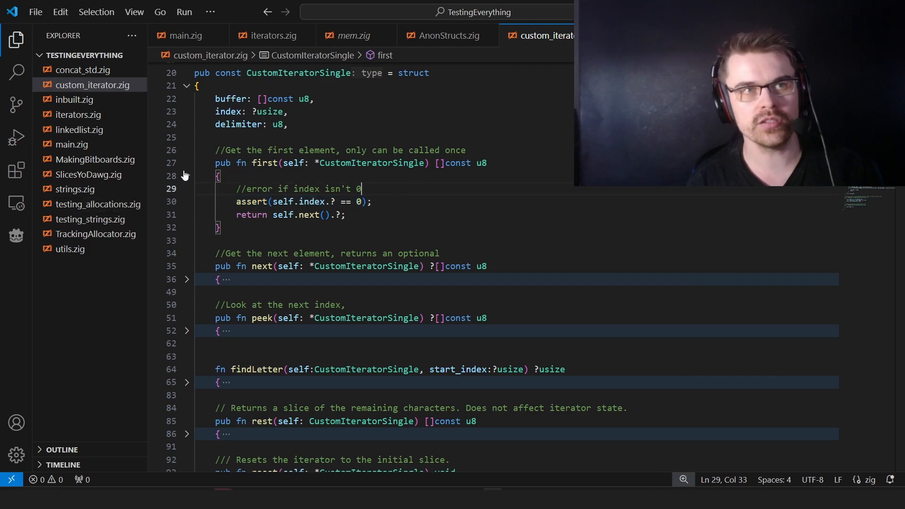
left_click(186, 176)
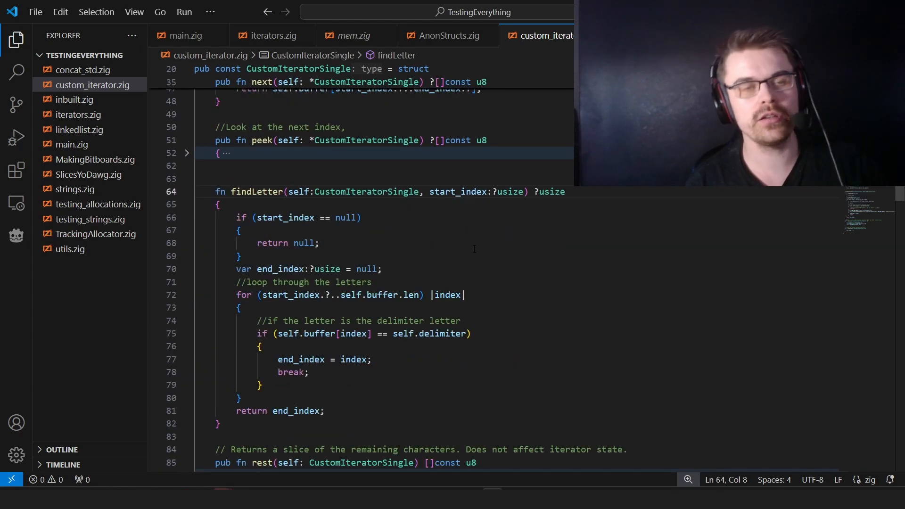
mouse_move(187, 208)
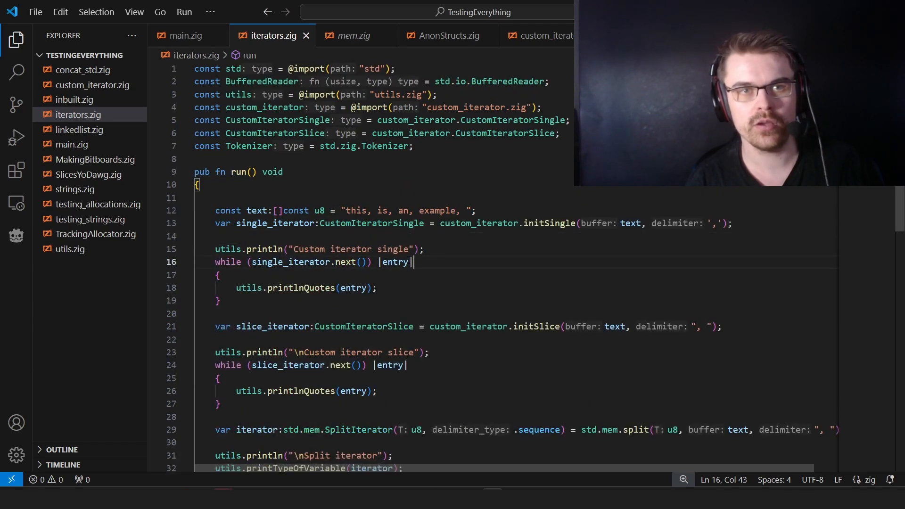
double_click(395, 262)
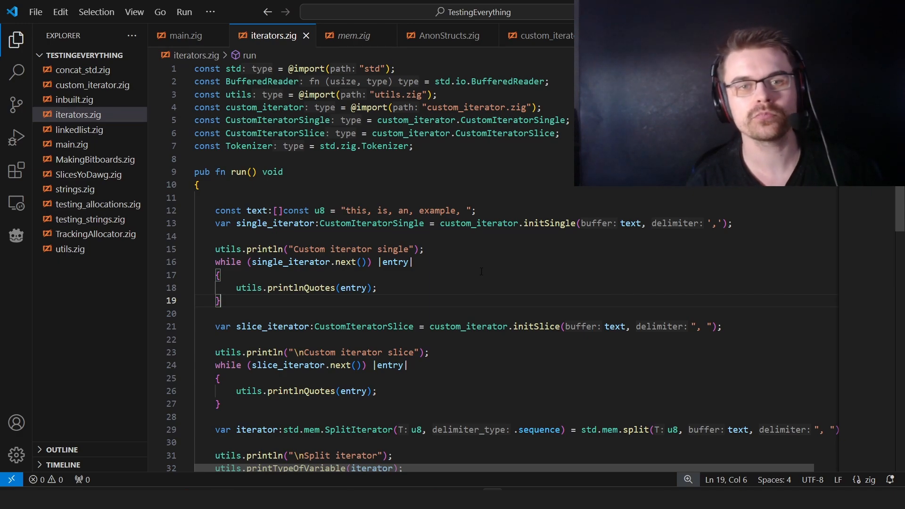
left_click(540, 35)
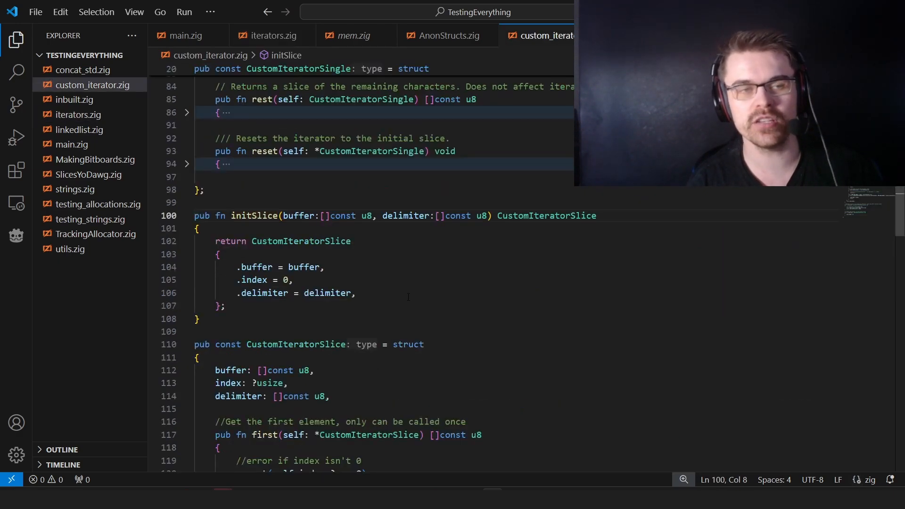
left_click(224, 305)
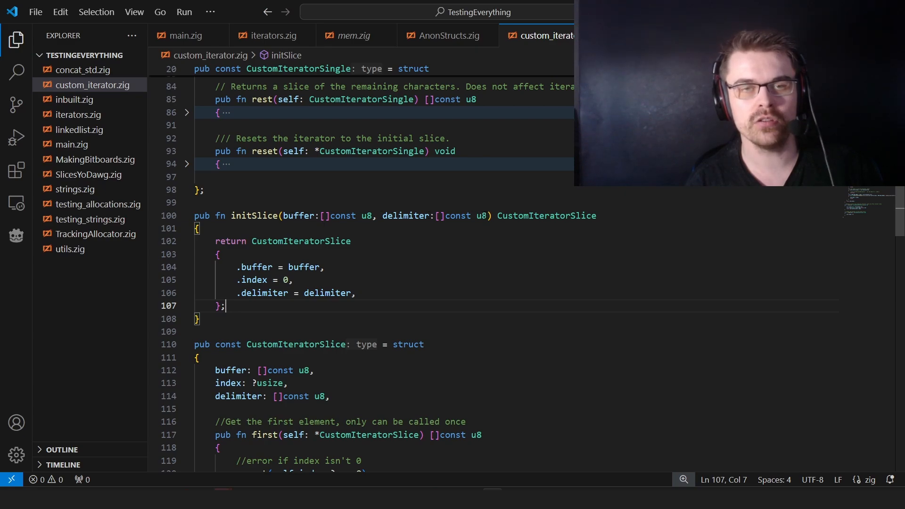
scroll("down", 3)
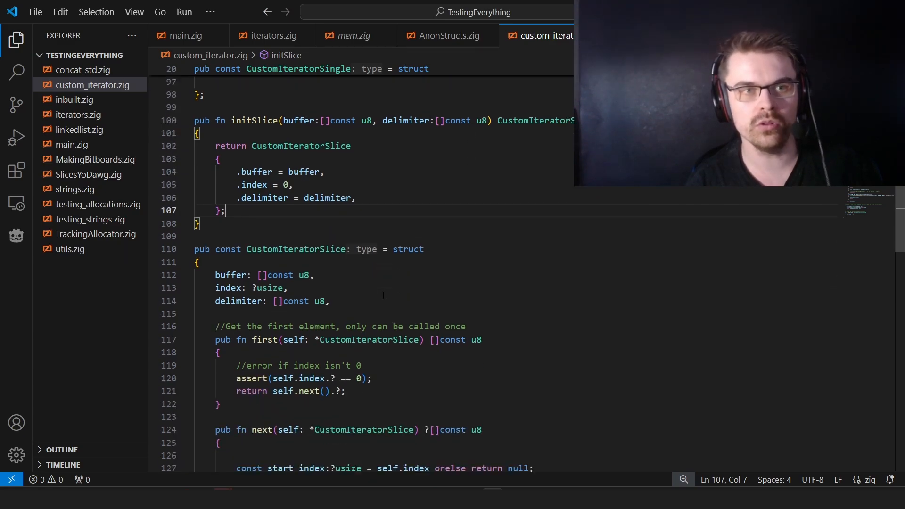
scroll("down", 3)
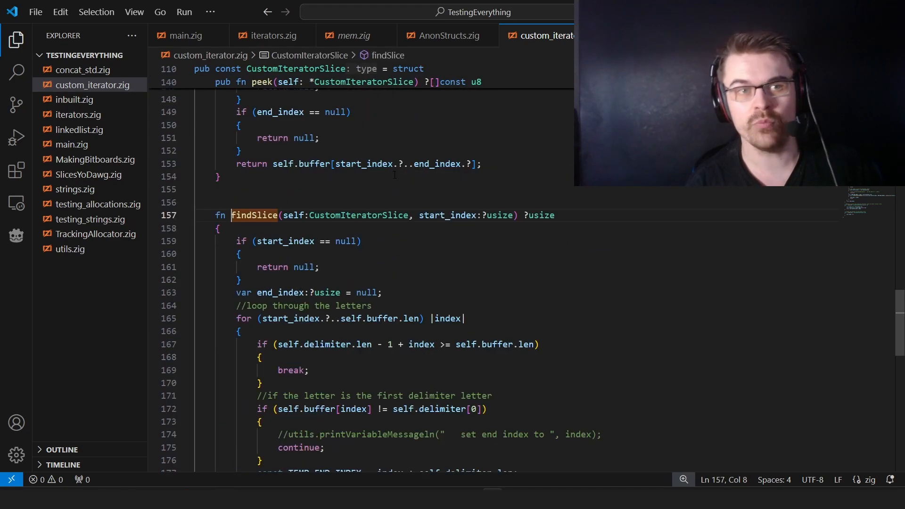
scroll("down", 3)
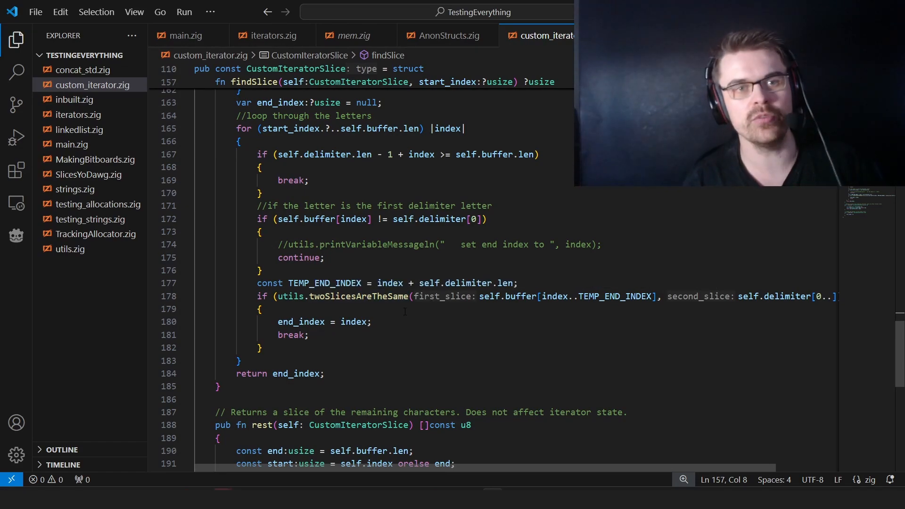
scroll("up", 3)
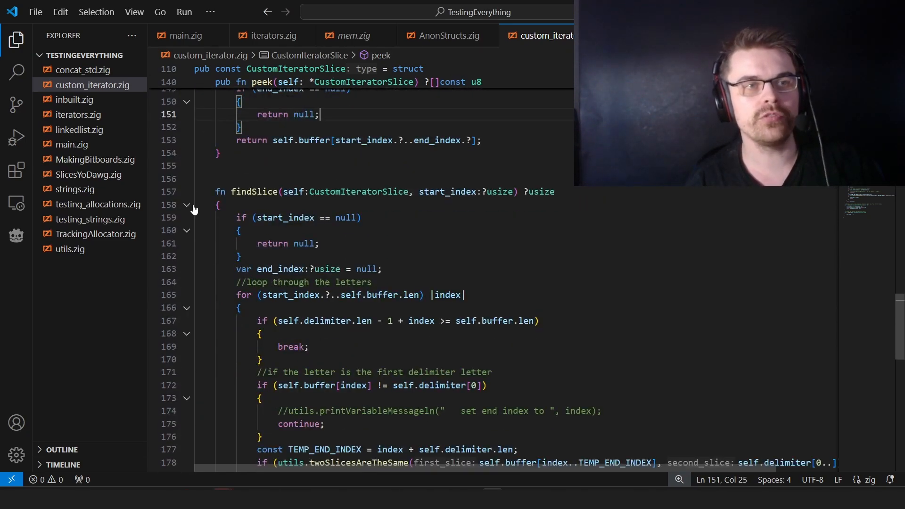
left_click(186, 205)
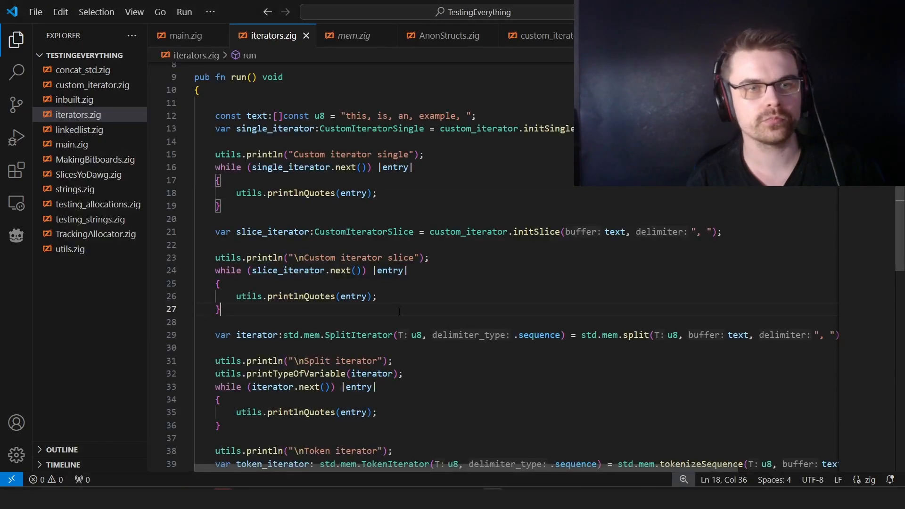
- Scroll through mem.zig past the TokenIterator definition to the endsWith tests
scroll("down", 3)
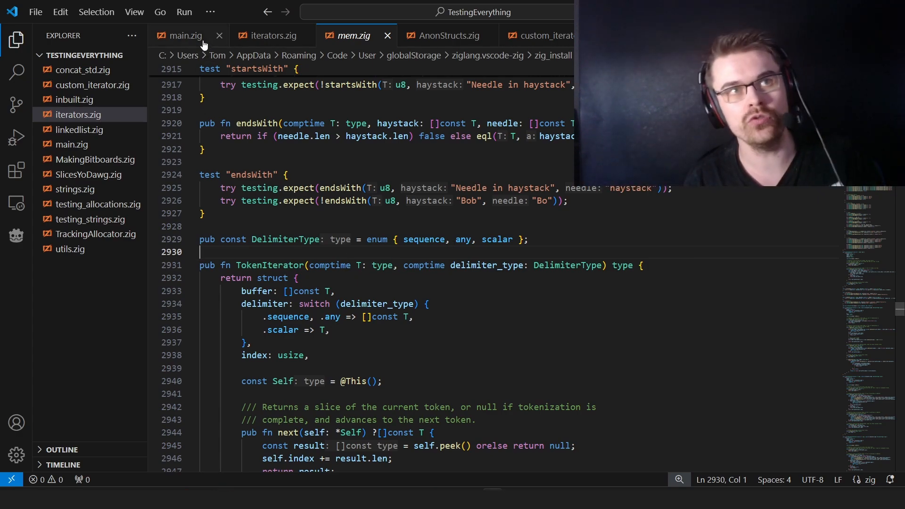
- Return to iterators.zig and insert a blank line after the split iterator declaration
left_click(270, 35)
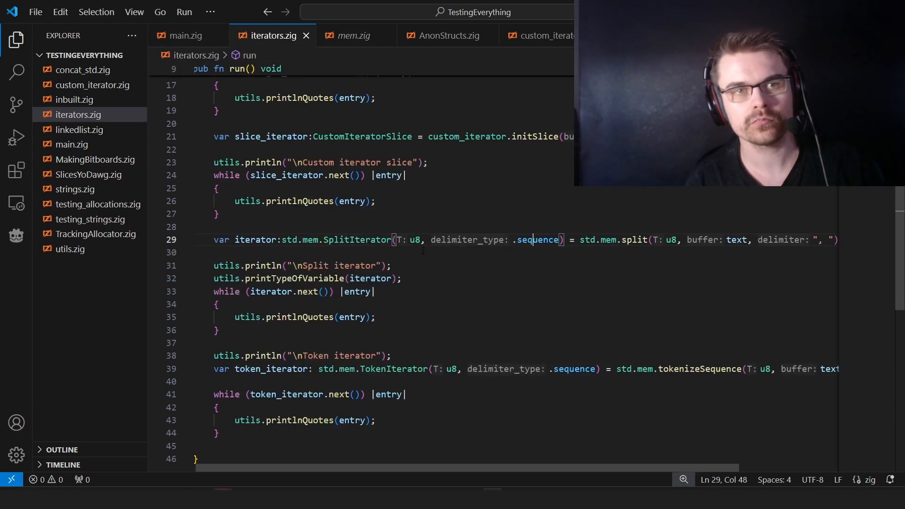
left_click(231, 252)
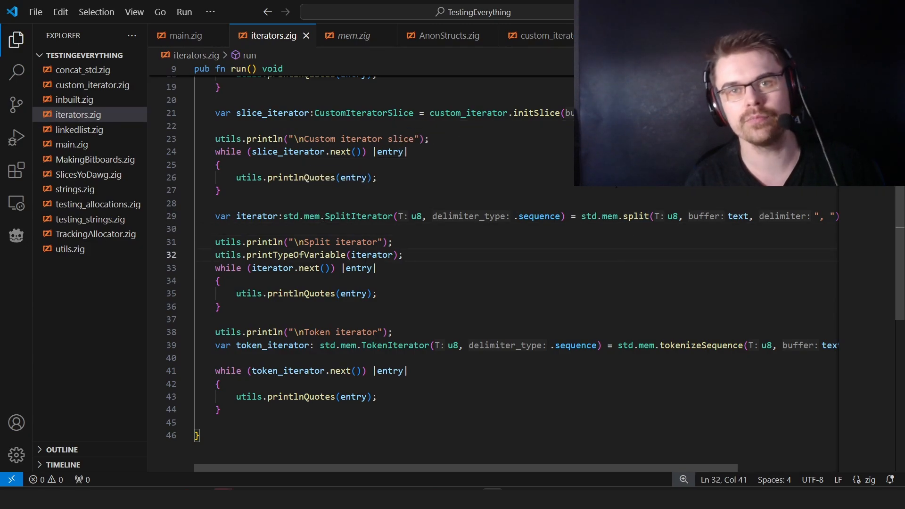
mouse_move(282, 242)
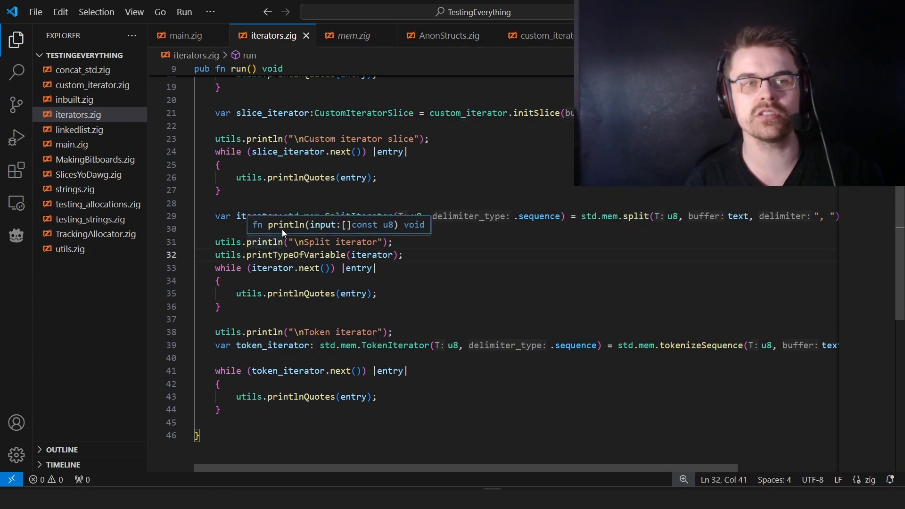
key("enter")
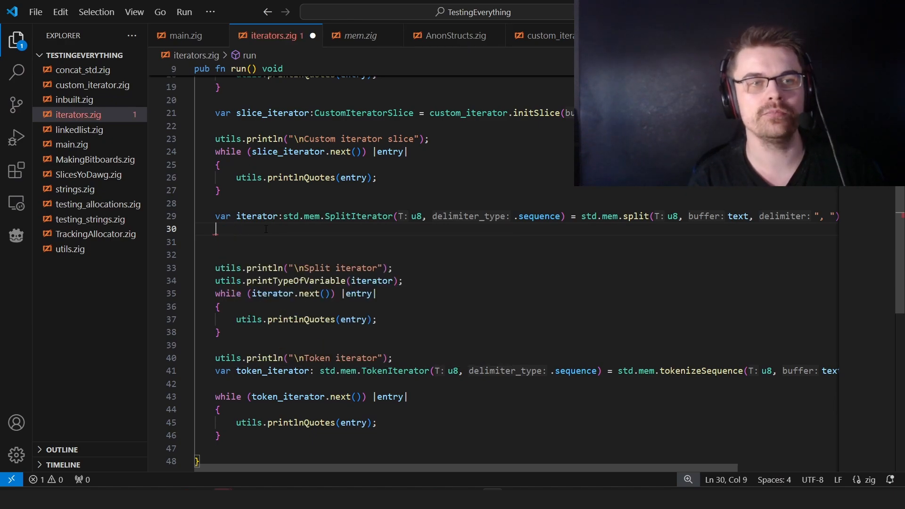
- Type std.mem.spili on the blank line to reach splitSequence's definition
type("std.mem.")
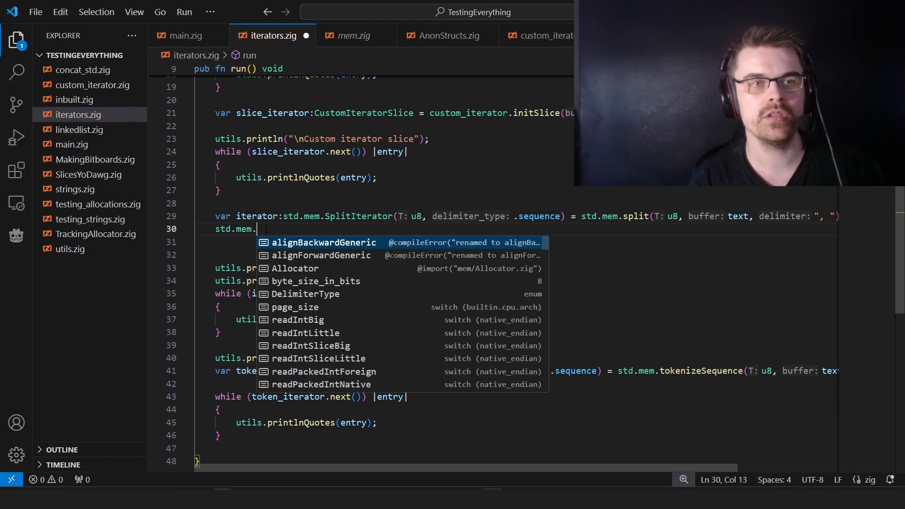
type("spili")
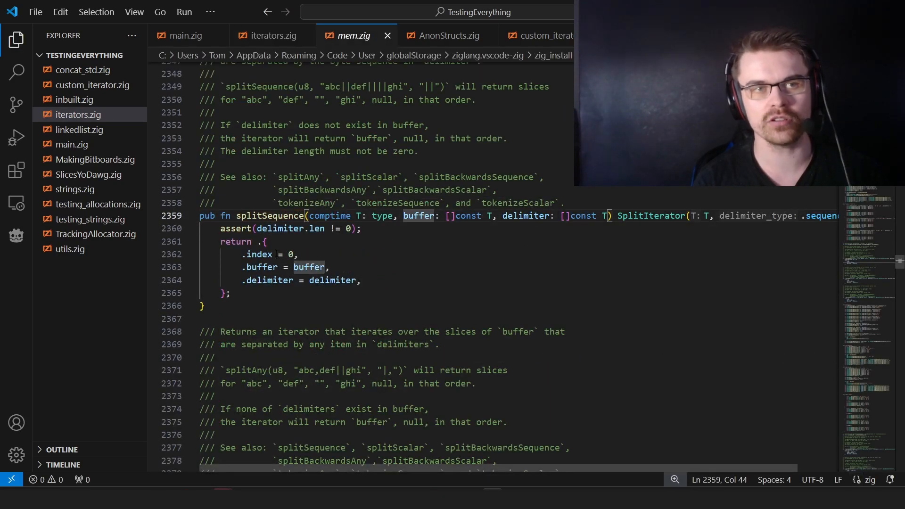
mouse_move(300, 267)
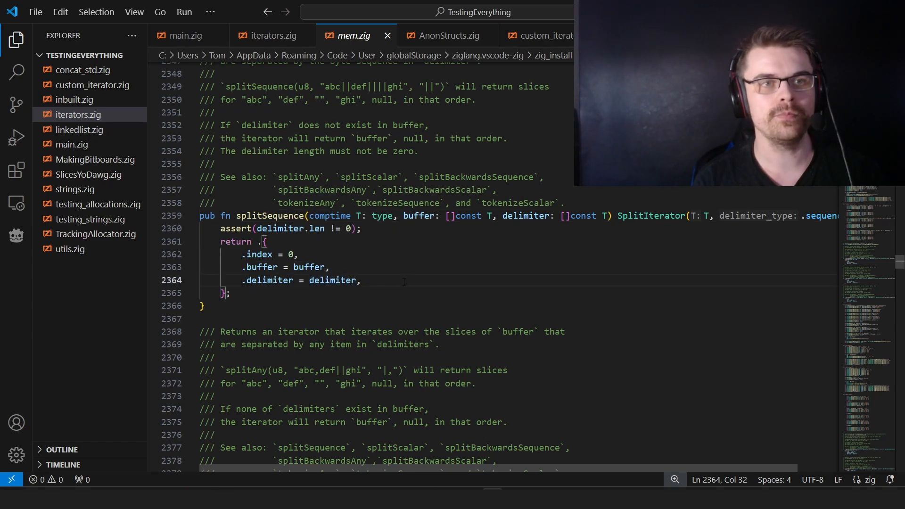
left_click(270, 36)
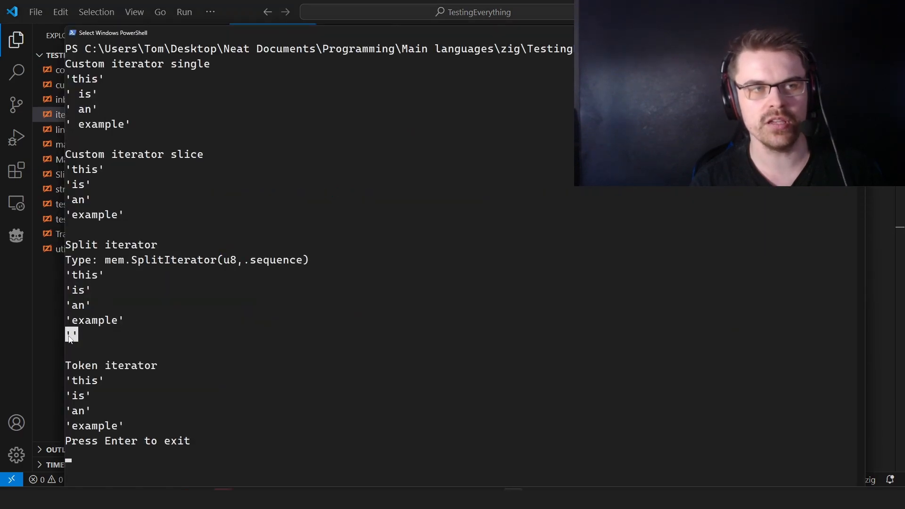
mouse_move(887, 340)
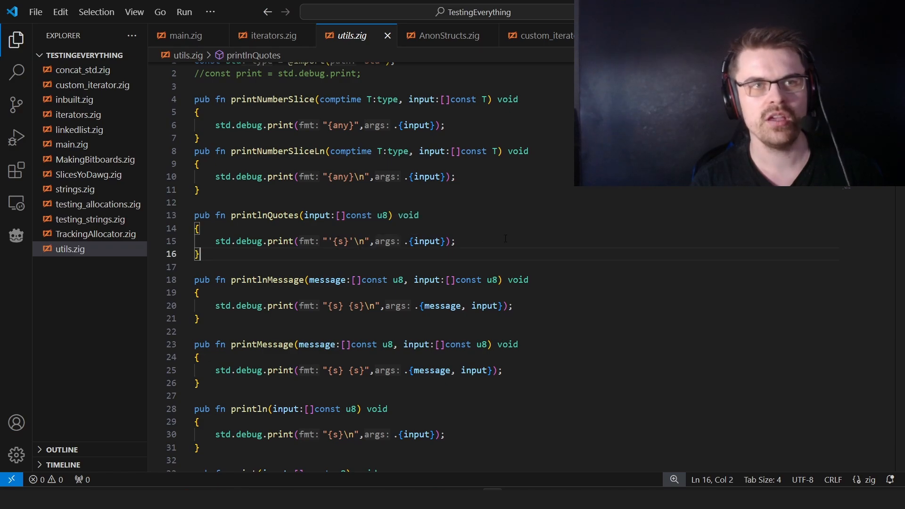
- Switch to the utils.zig tab to inspect the printlnQuotes helper
left_click(270, 36)
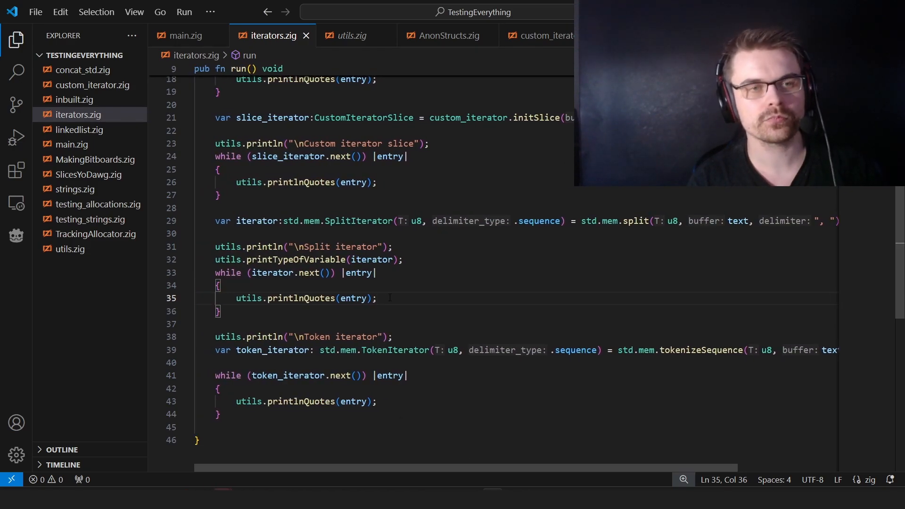
- Drag-select a line of code across the editor
left_click_drag(215, 221, 611, 221)
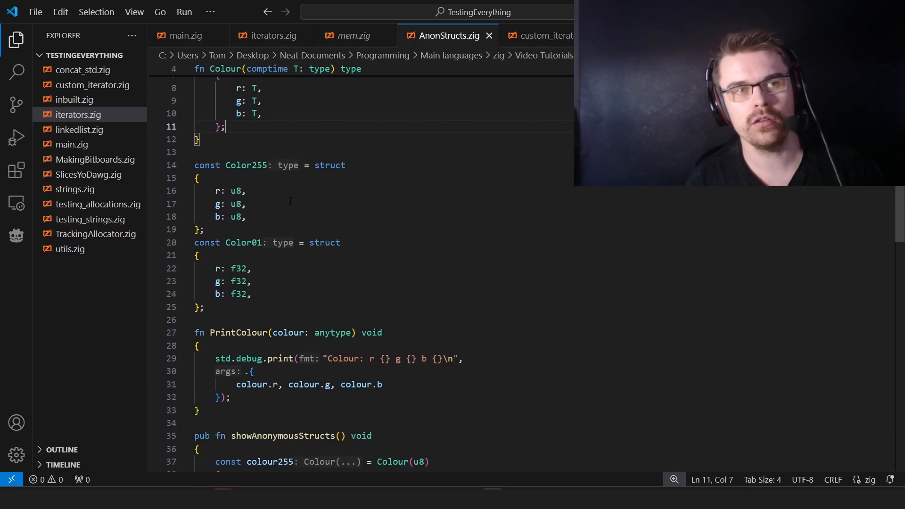
- Highlight the whole Color01 struct definition in AnonStructs.zig, then clear the selection
left_click_drag(194, 166, 204, 230)
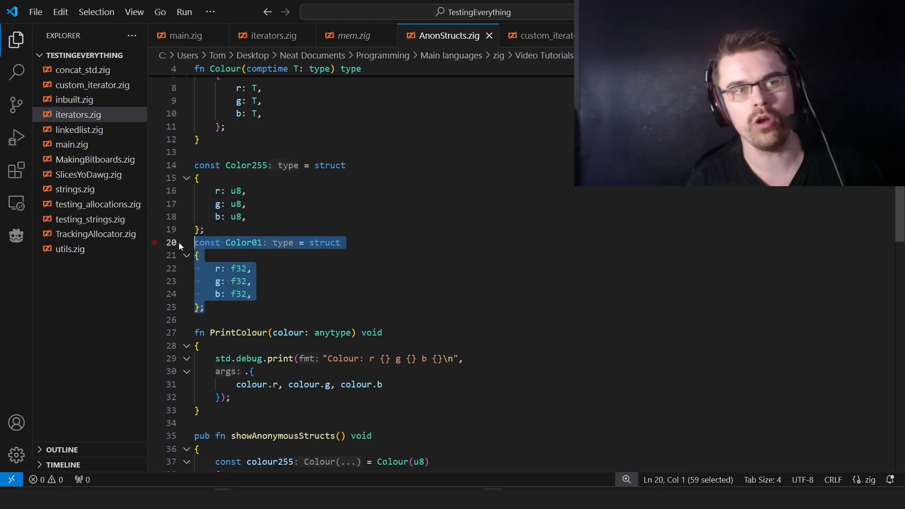
left_click(251, 268)
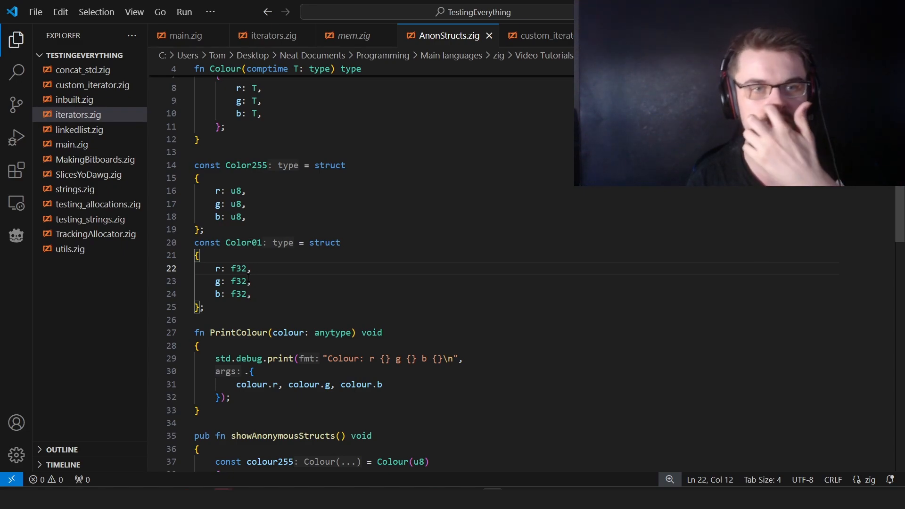
left_click(260, 281)
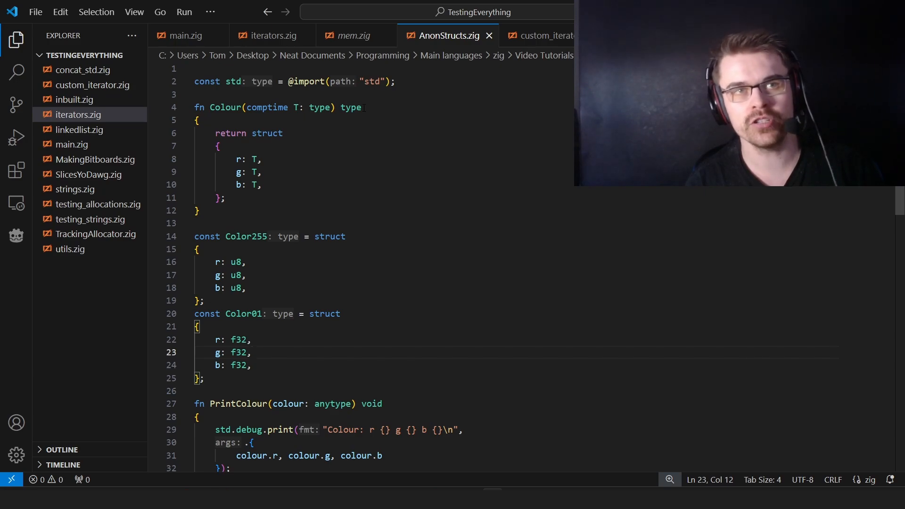
- Select another colour struct, scroll down, and highlight colour01's normalised red value
left_click_drag(195, 133, 225, 198)
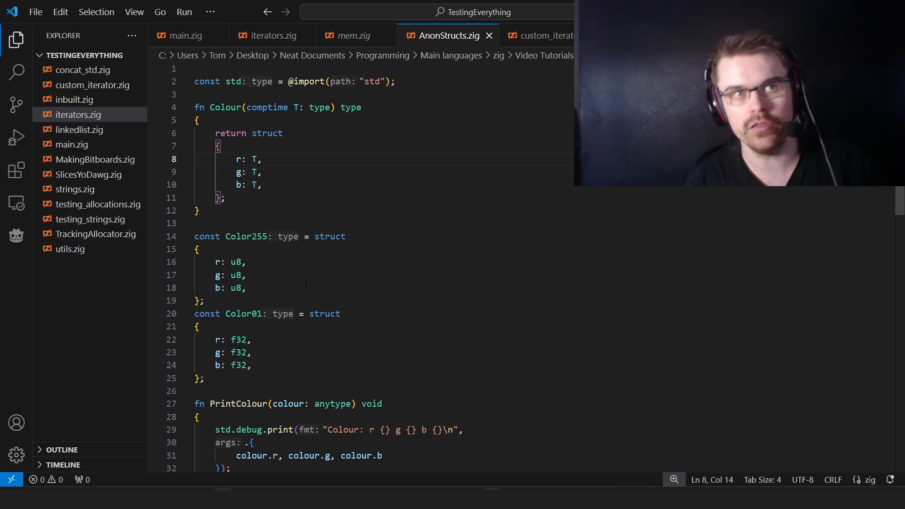
scroll("down", 3)
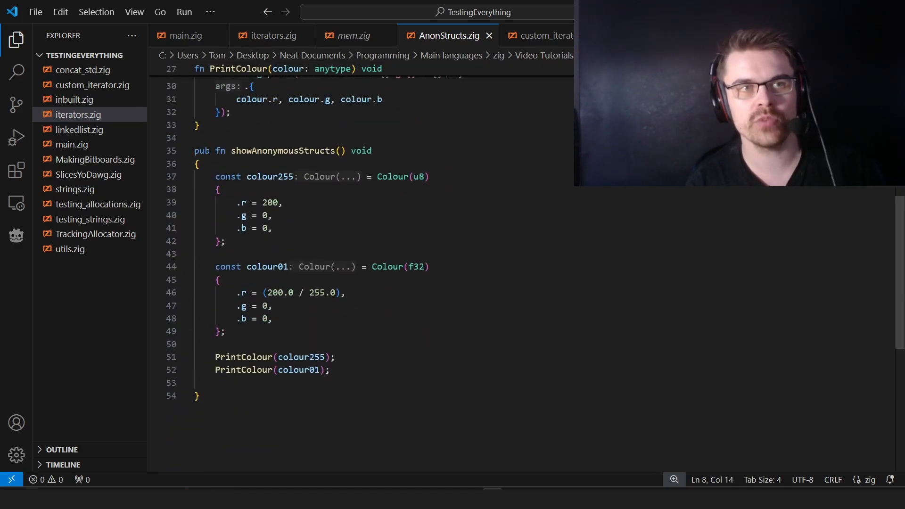
double_click(392, 177)
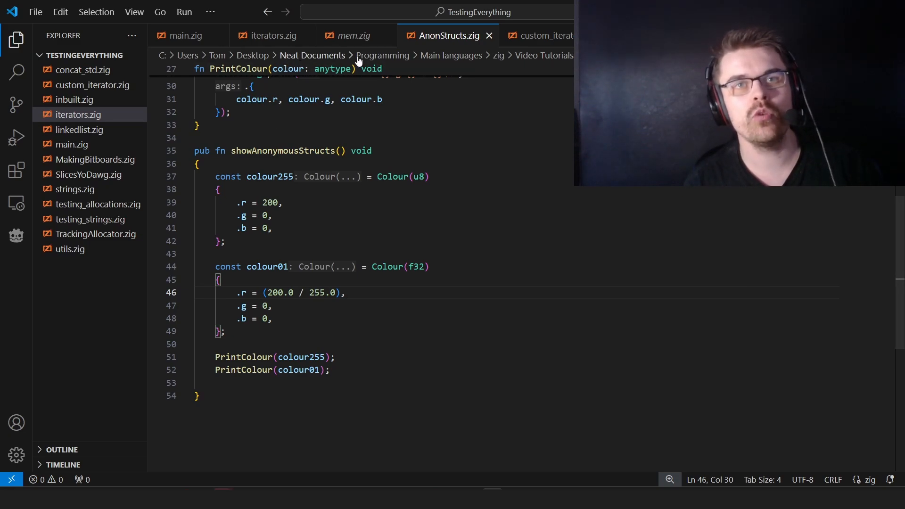
left_click(352, 35)
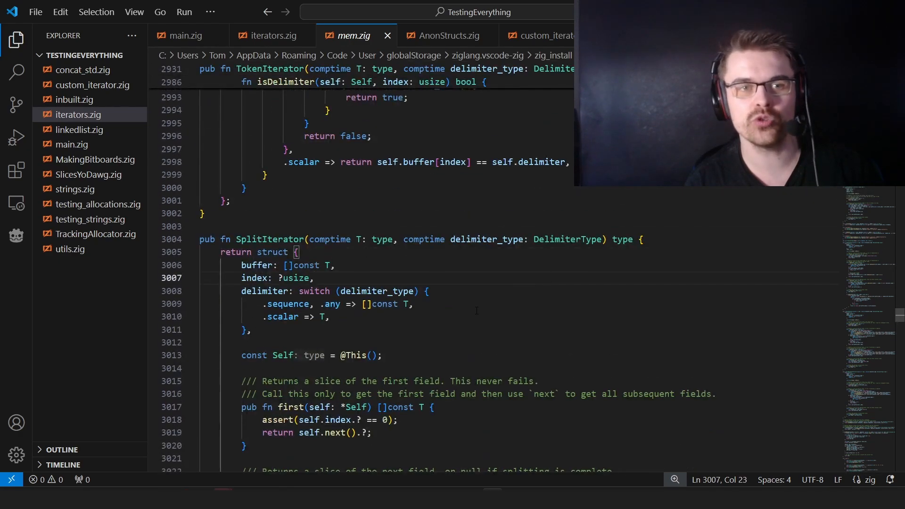
- Scroll through SplitIterator in mem.zig, then jump to the TokenIterator definition
scroll("down", 3)
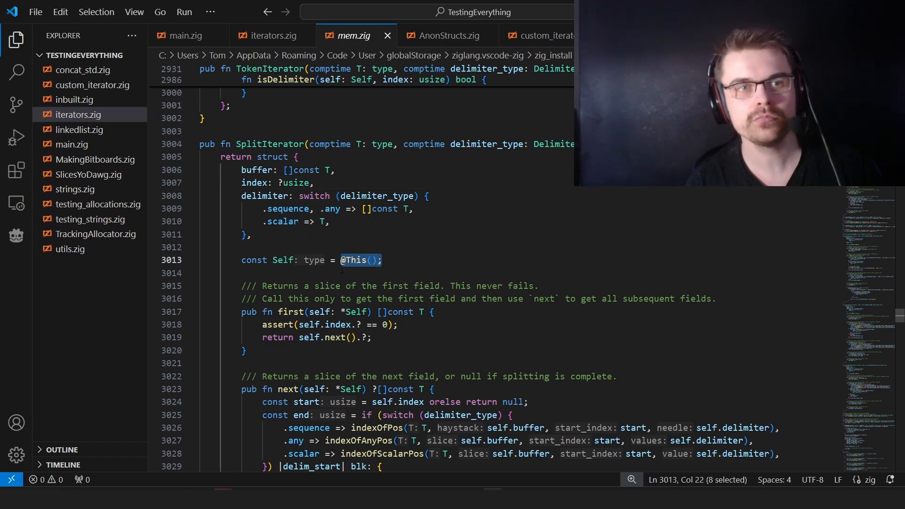
scroll("down", 3)
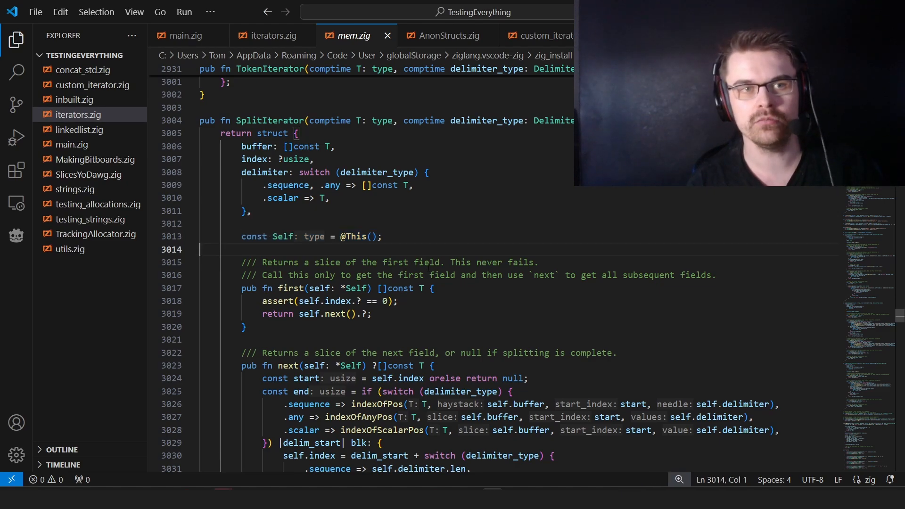
left_click(270, 36)
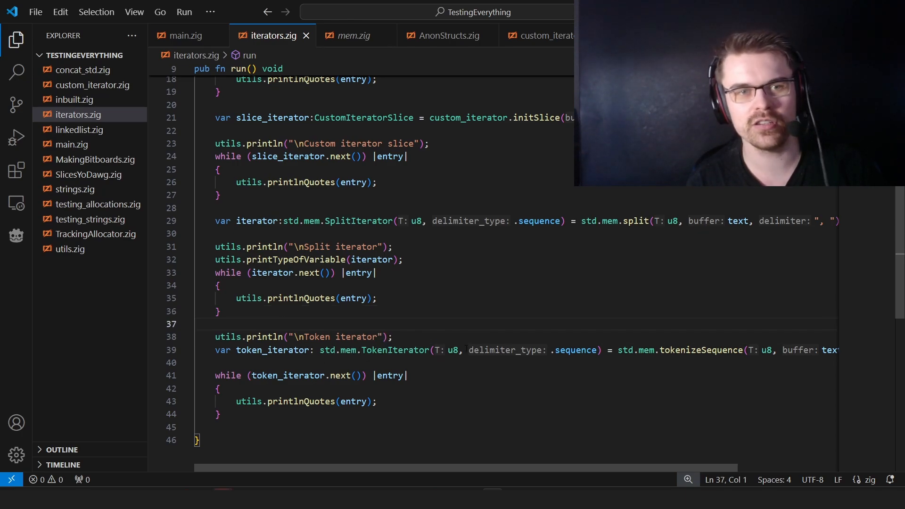
left_click(351, 35)
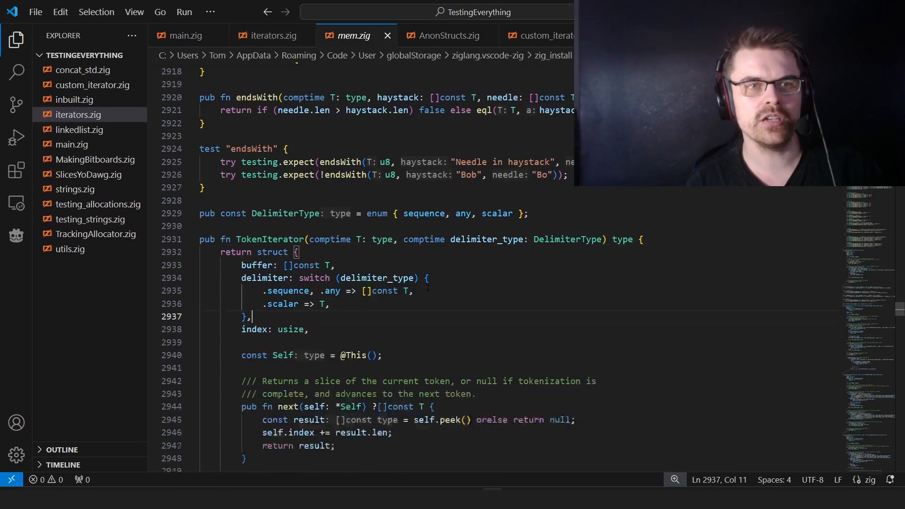